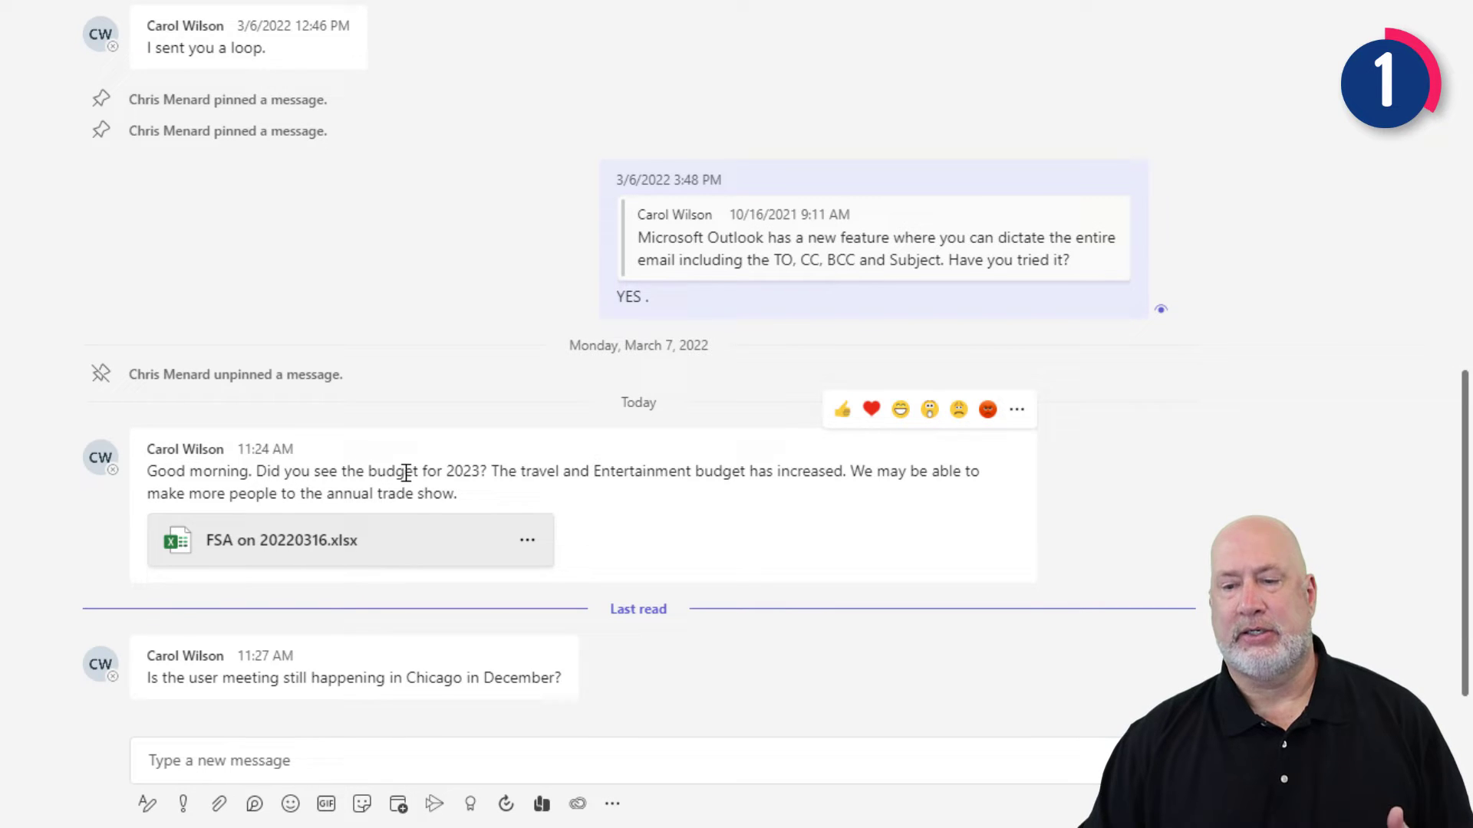
{"action": "mouse_move", "coordinate": [1017, 409]}
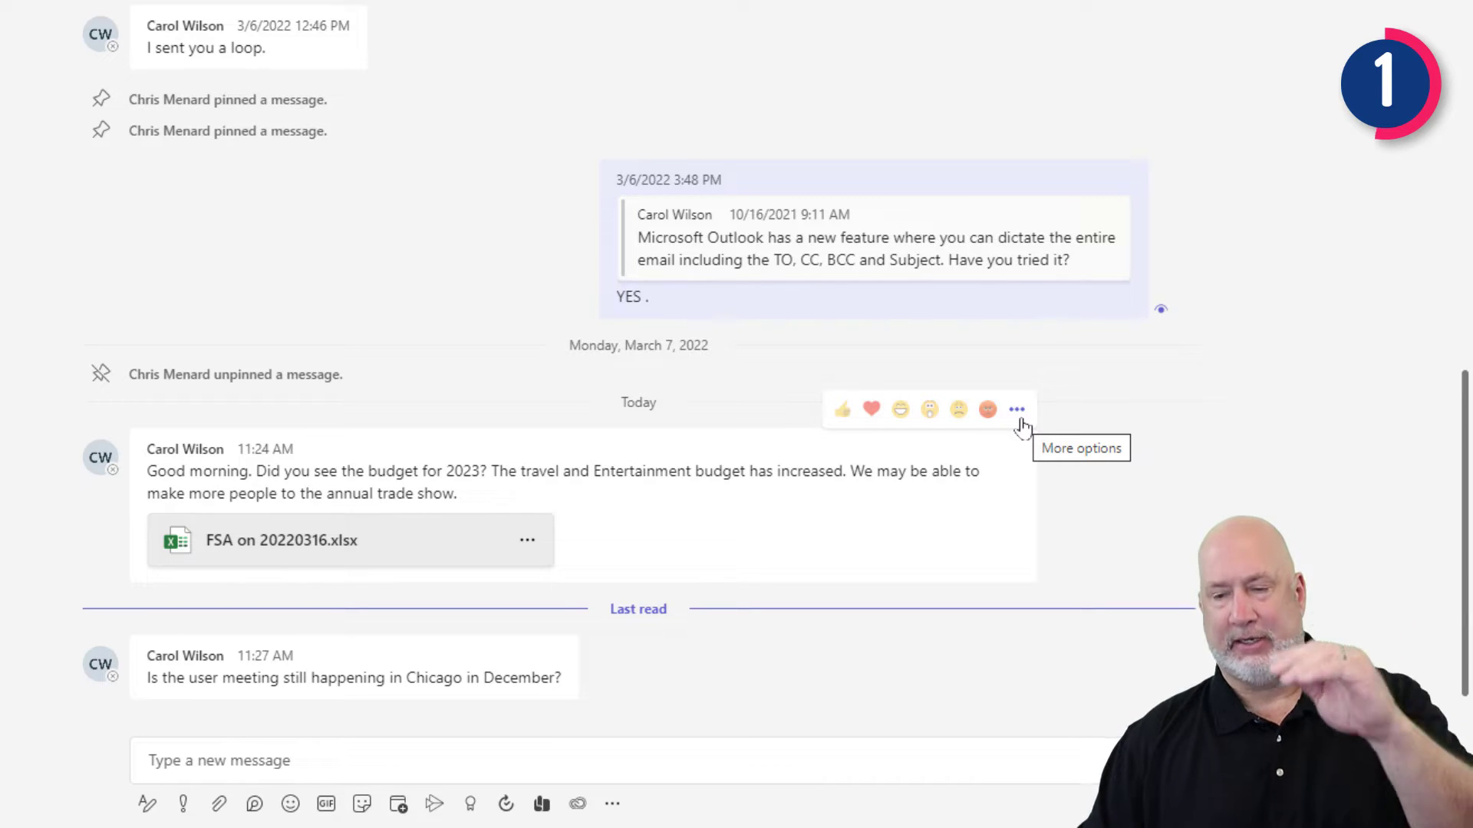
- Save the chat message about the 2023 budget and trade show via More options
{"action": "left_click", "coordinate": [1017, 410]}
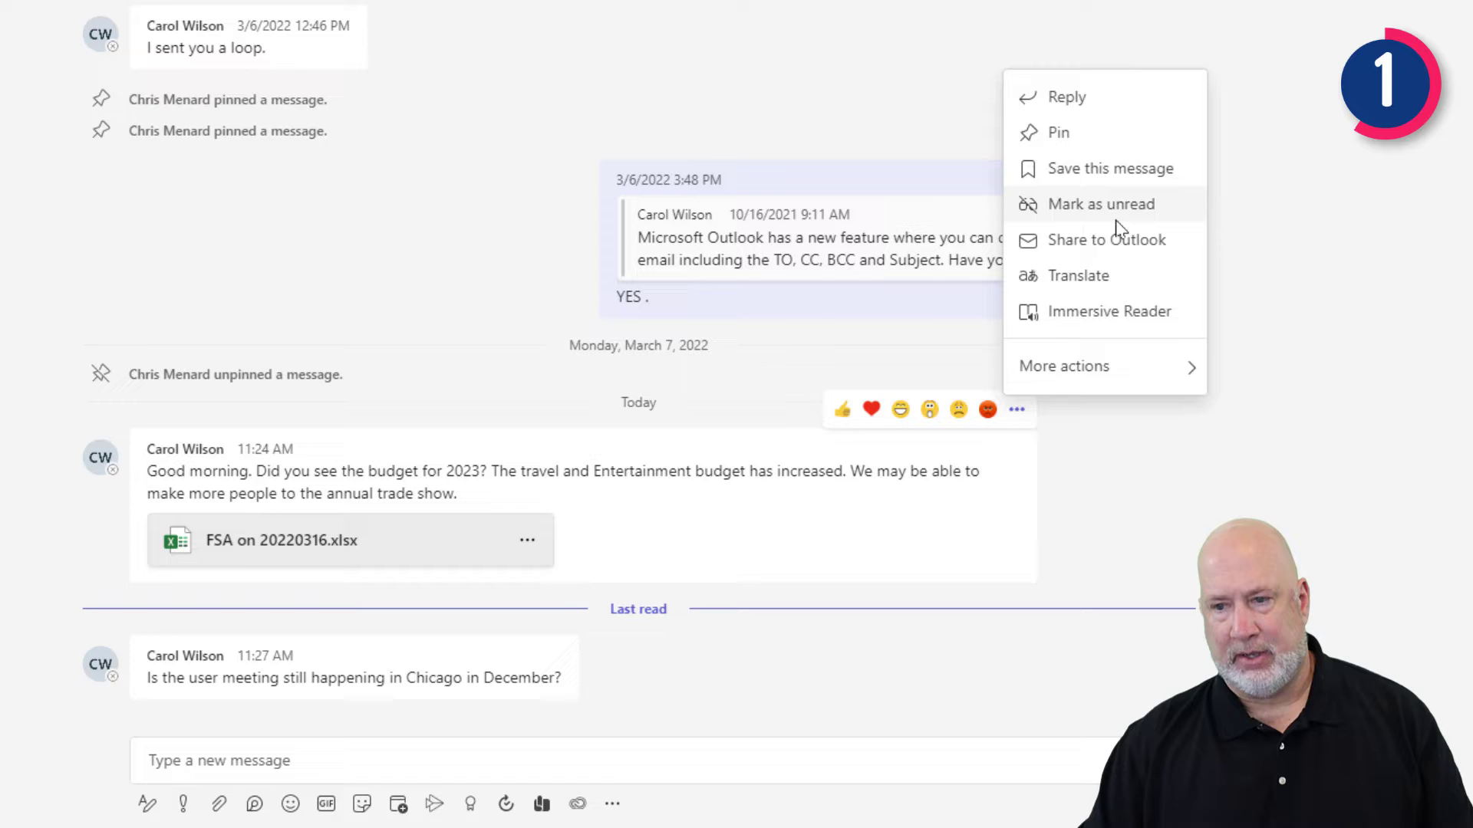
{"action": "mouse_move", "coordinate": [1105, 176]}
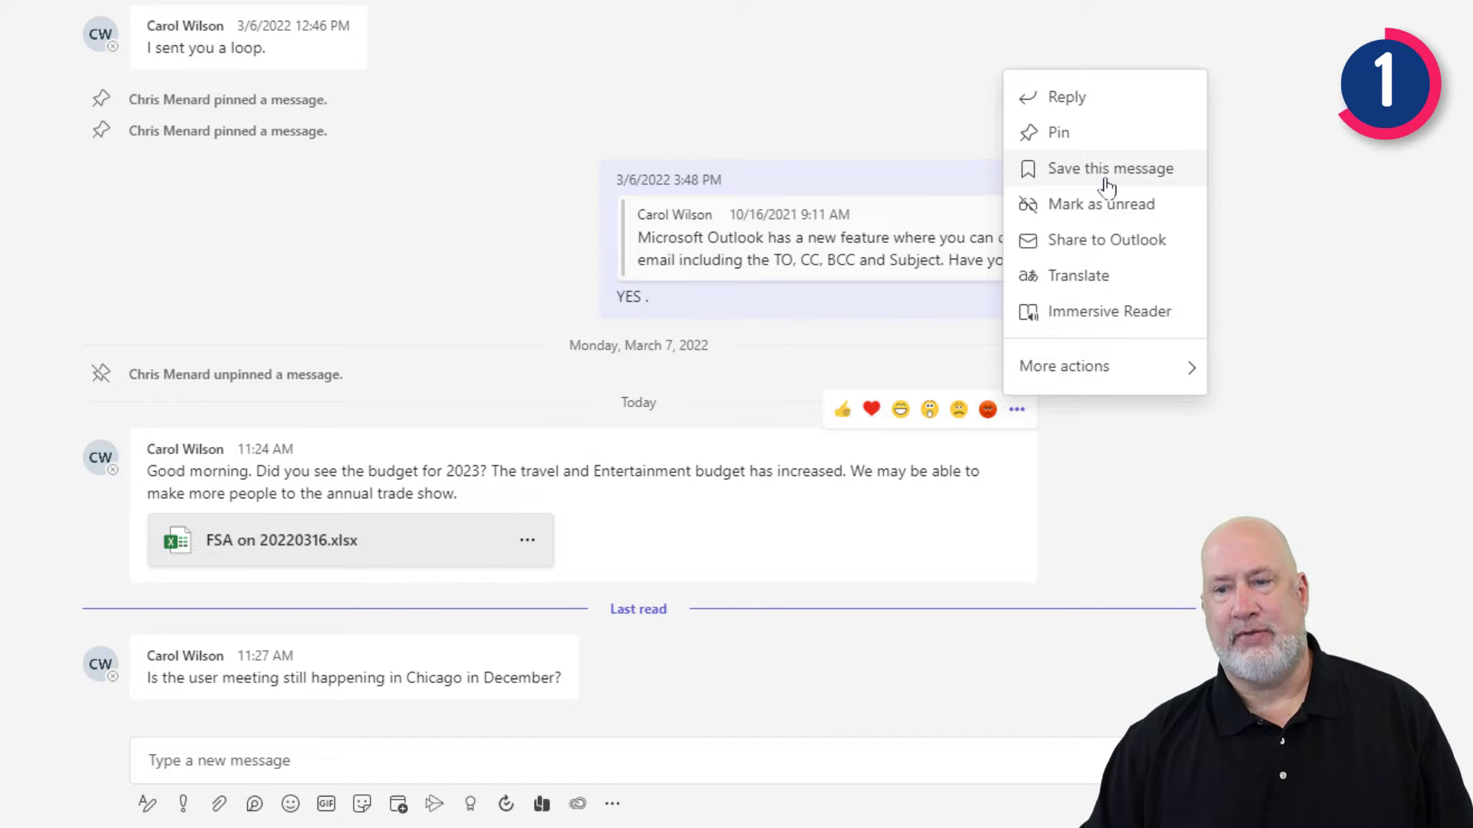
{"action": "mouse_move", "coordinate": [1109, 168]}
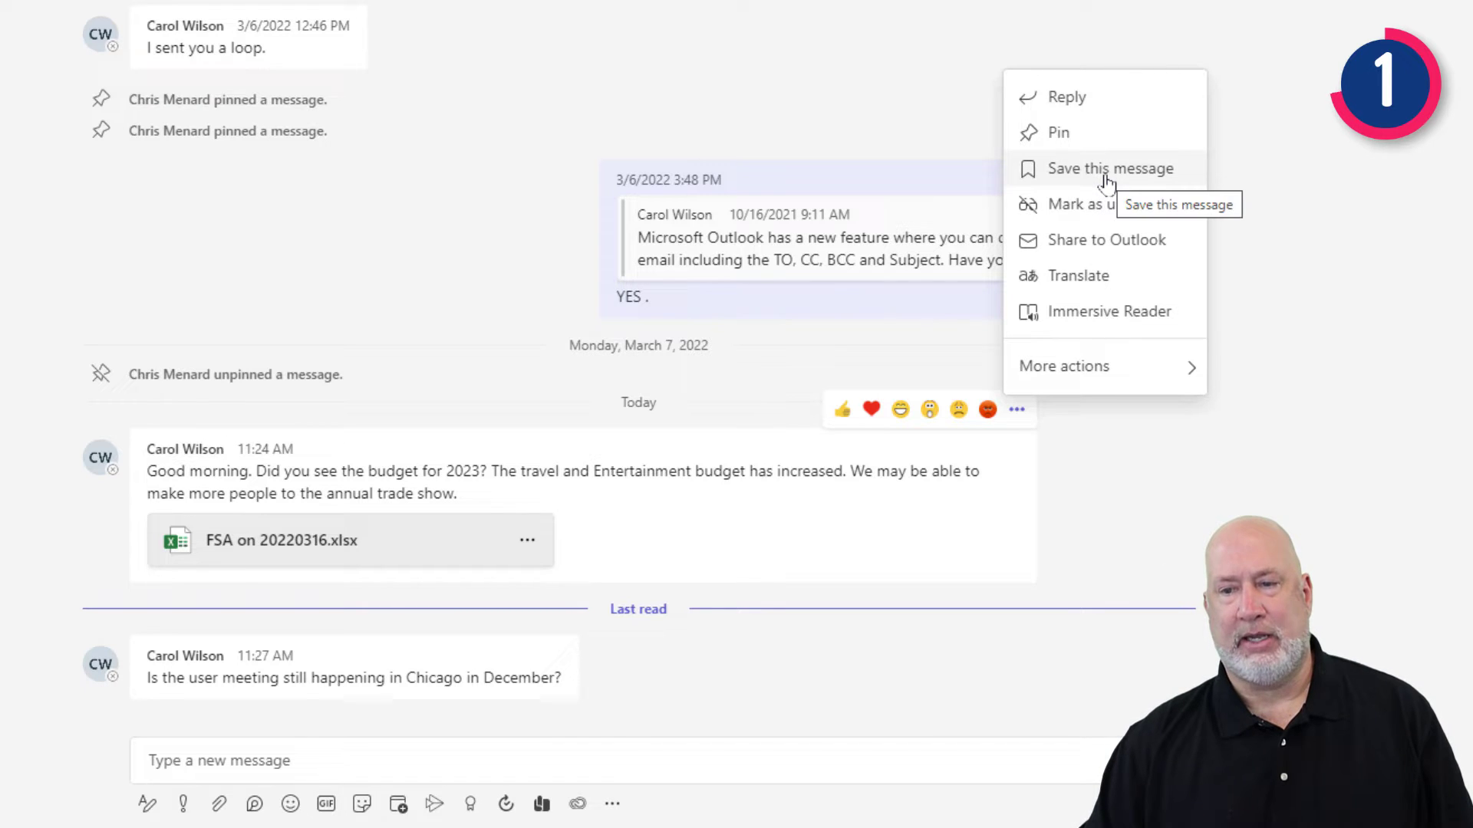
{"action": "left_click", "coordinate": [1108, 168]}
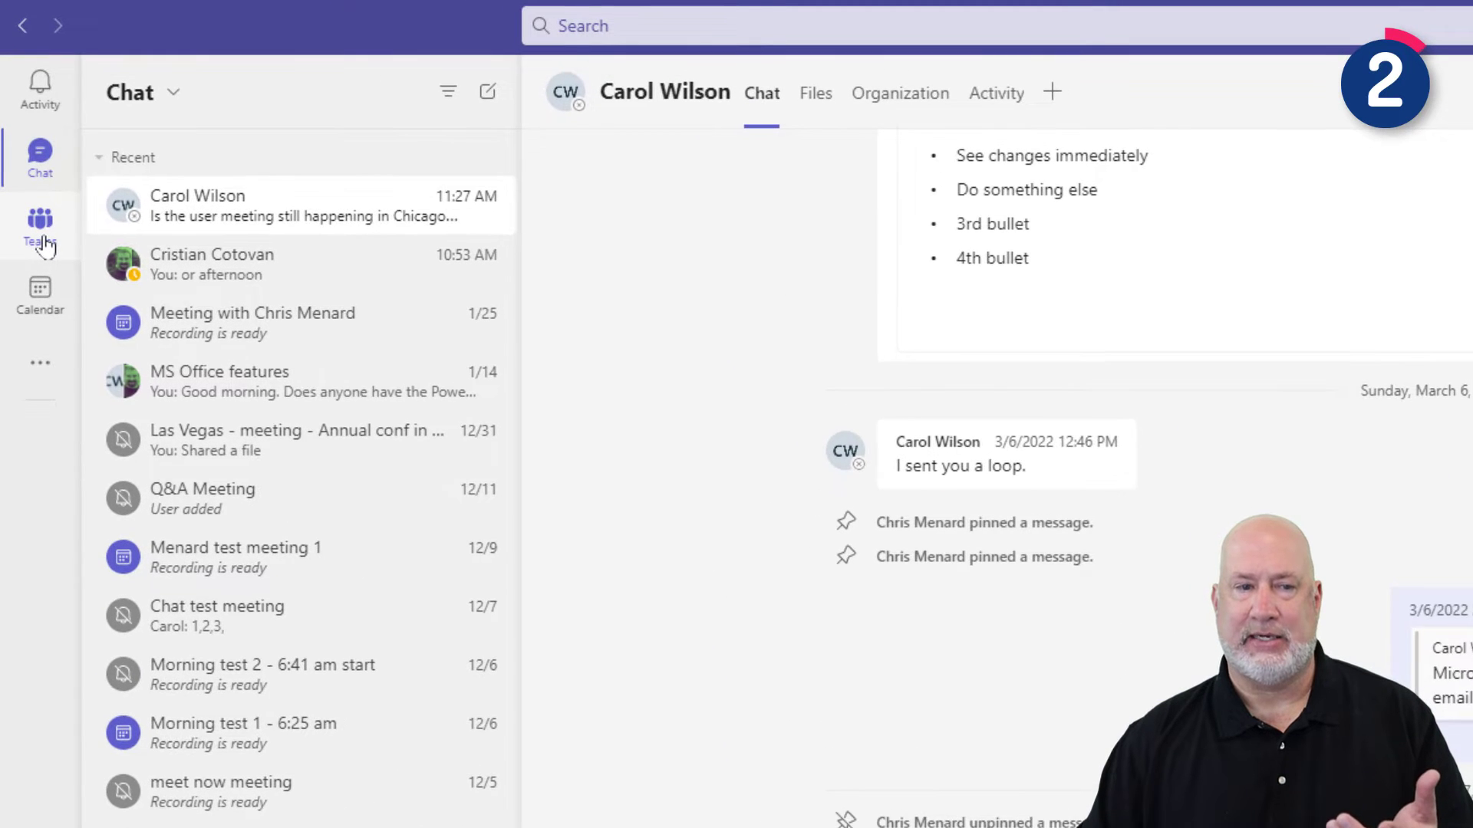
- Save the UGA Administrative Professionals Day Conference post in Public Speaking Events
{"action": "left_click", "coordinate": [39, 221]}
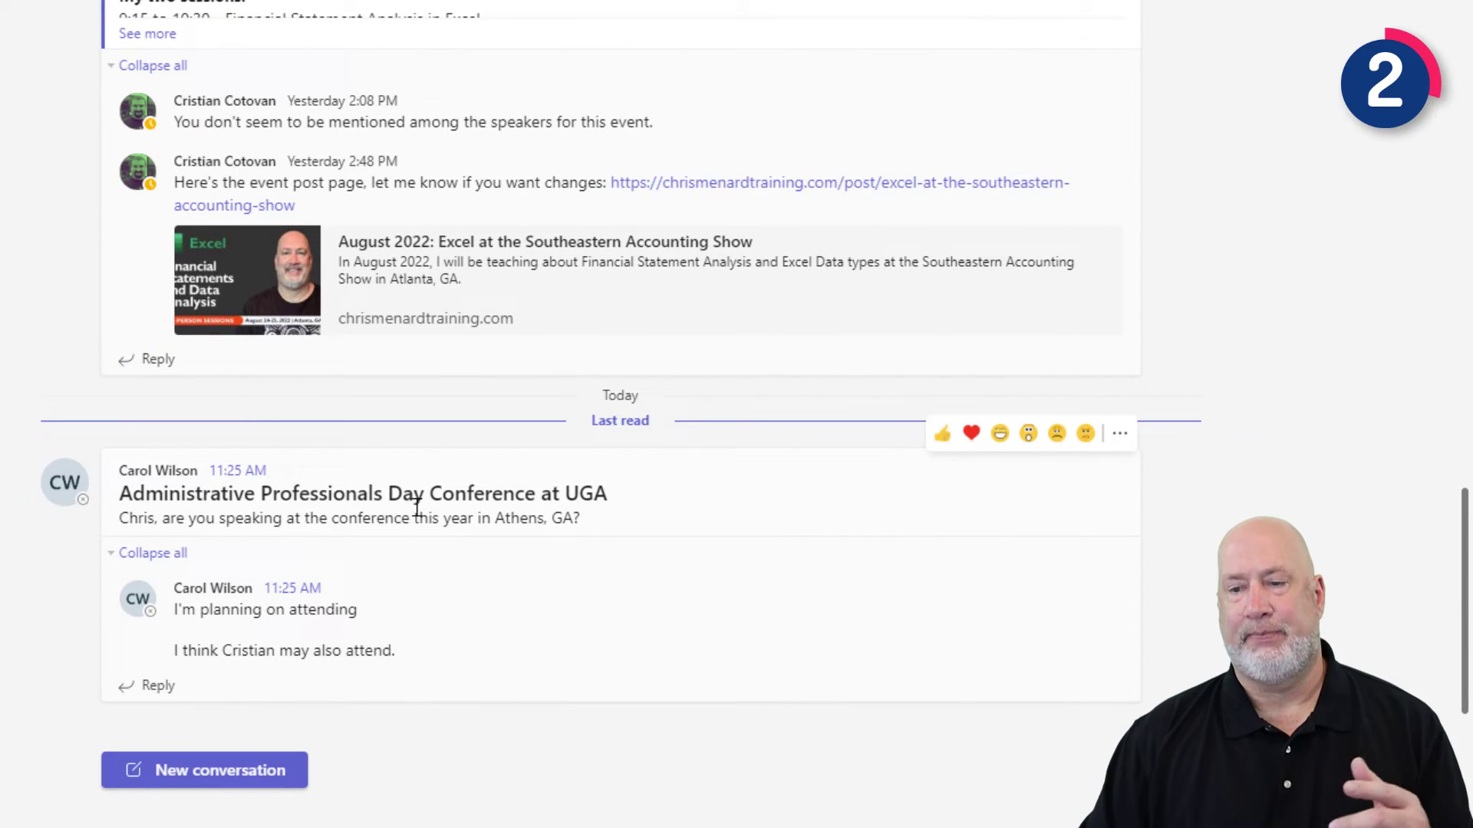
{"action": "left_click", "coordinate": [1117, 433]}
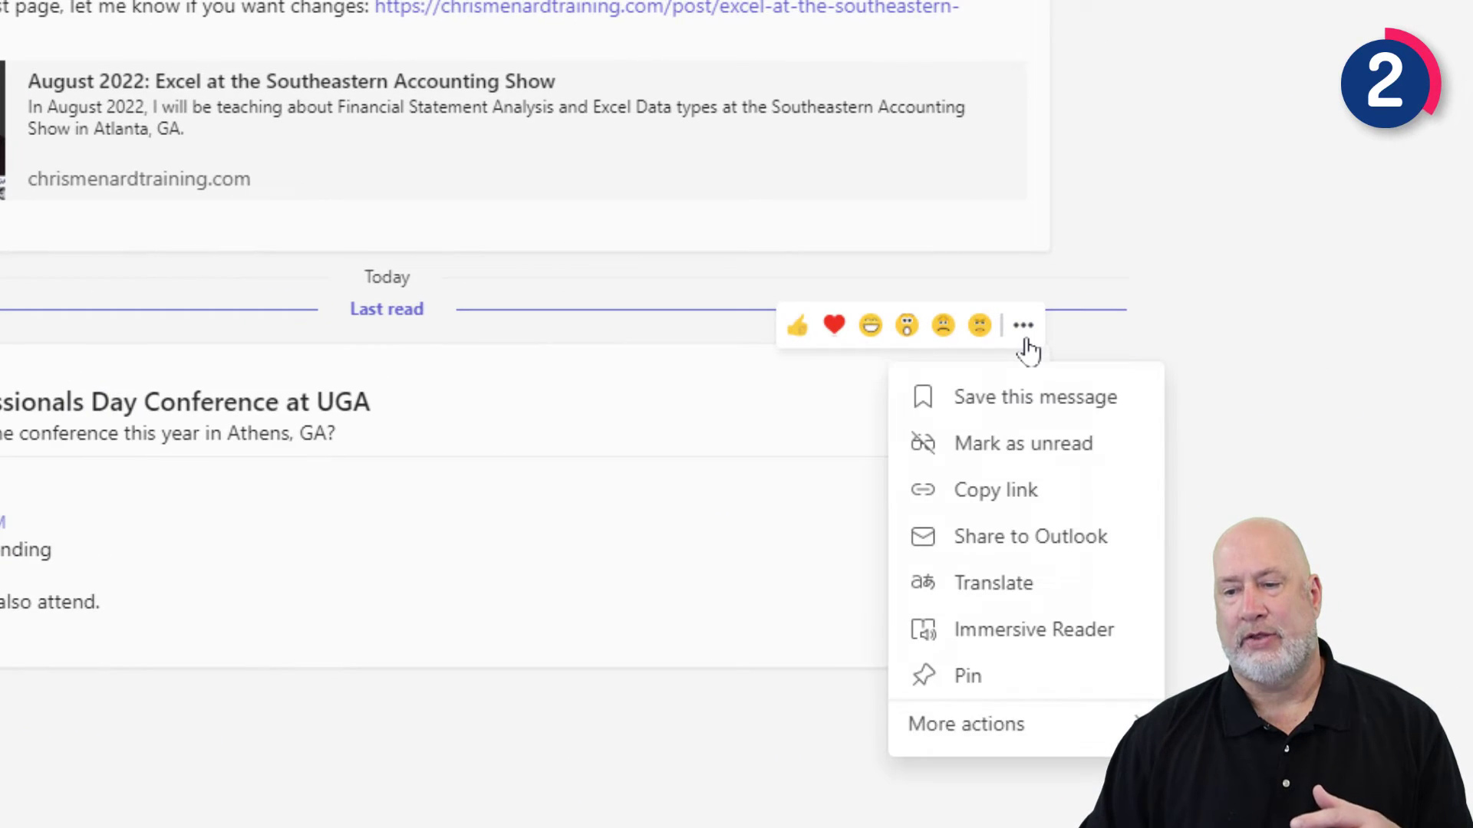
{"action": "mouse_move", "coordinate": [1033, 396]}
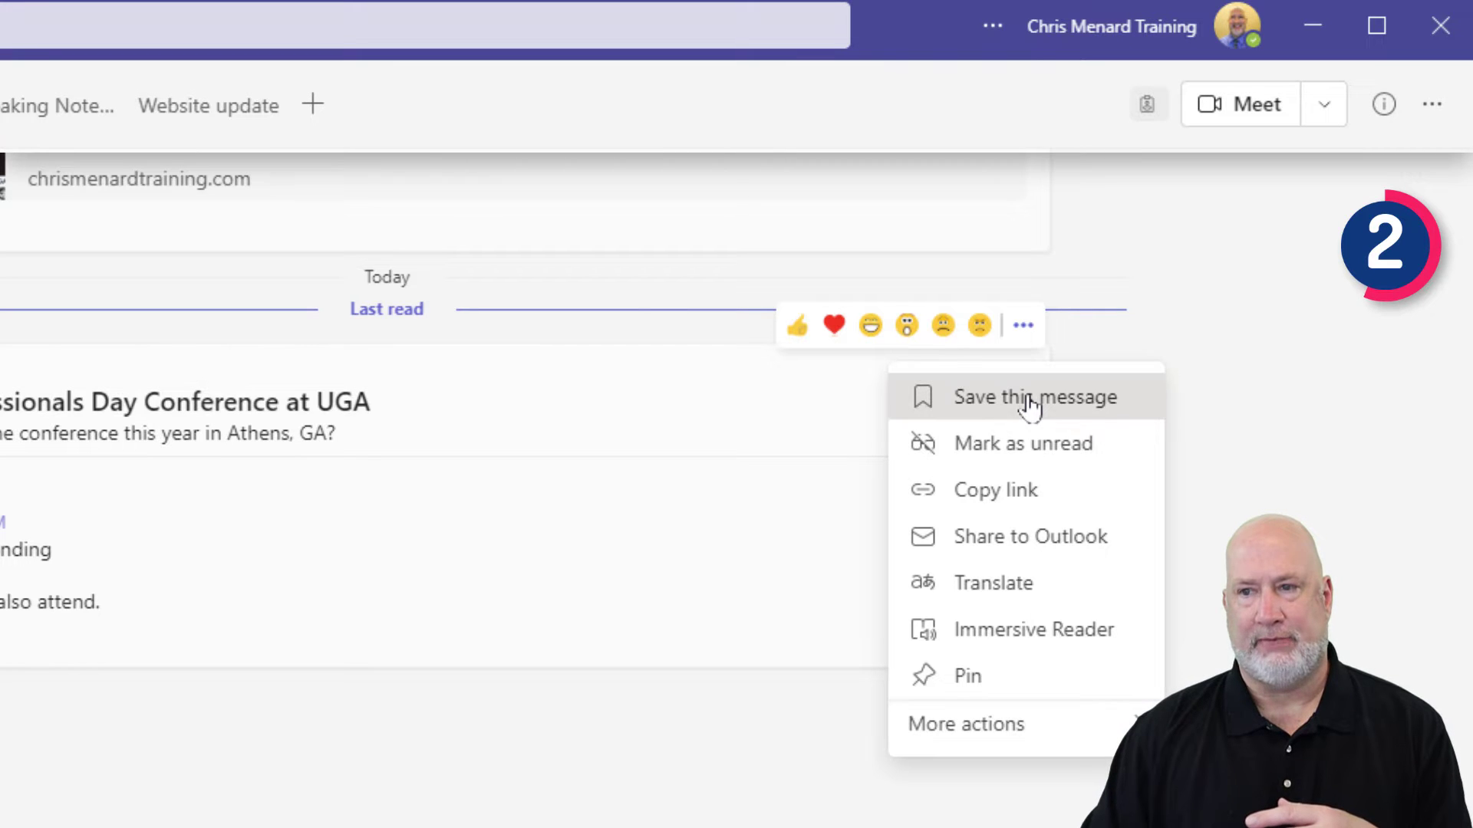
{"action": "left_click", "coordinate": [1033, 396]}
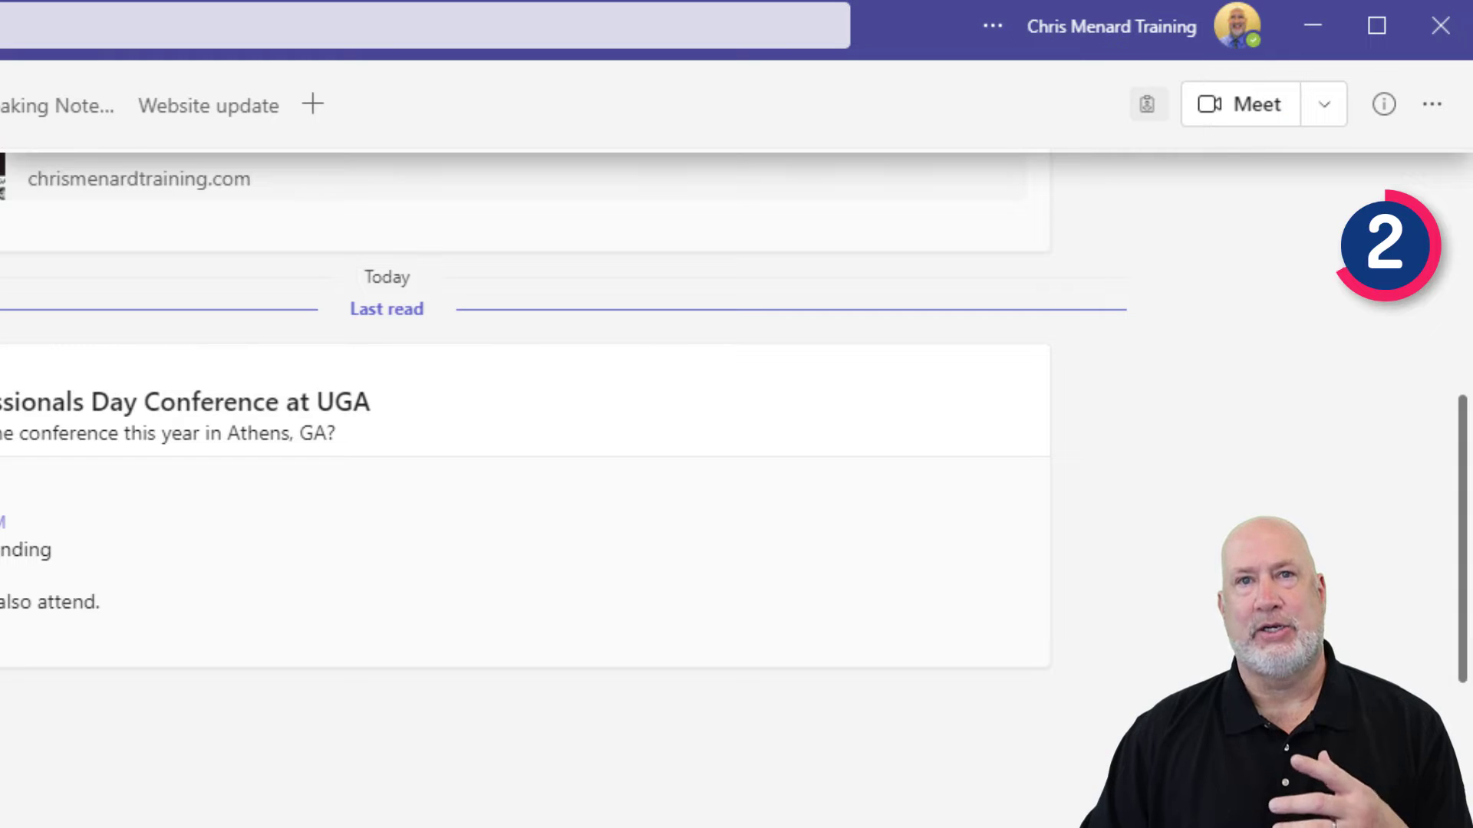
{"action": "scroll", "scroll_direction": "down", "scroll_amount": 3}
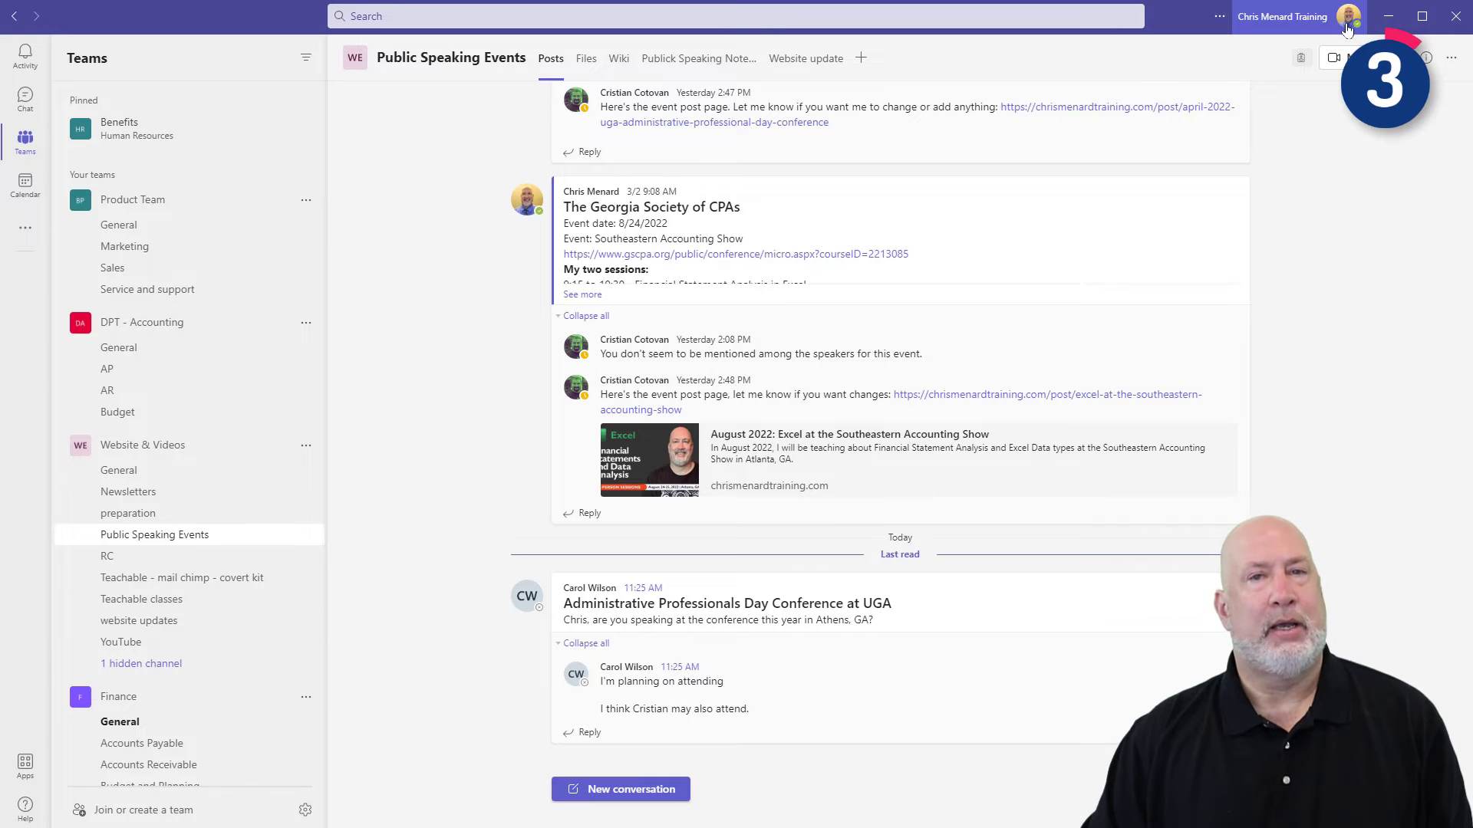
- Open Saved from the profile menu to list the saved messages
{"action": "left_click", "coordinate": [1348, 16]}
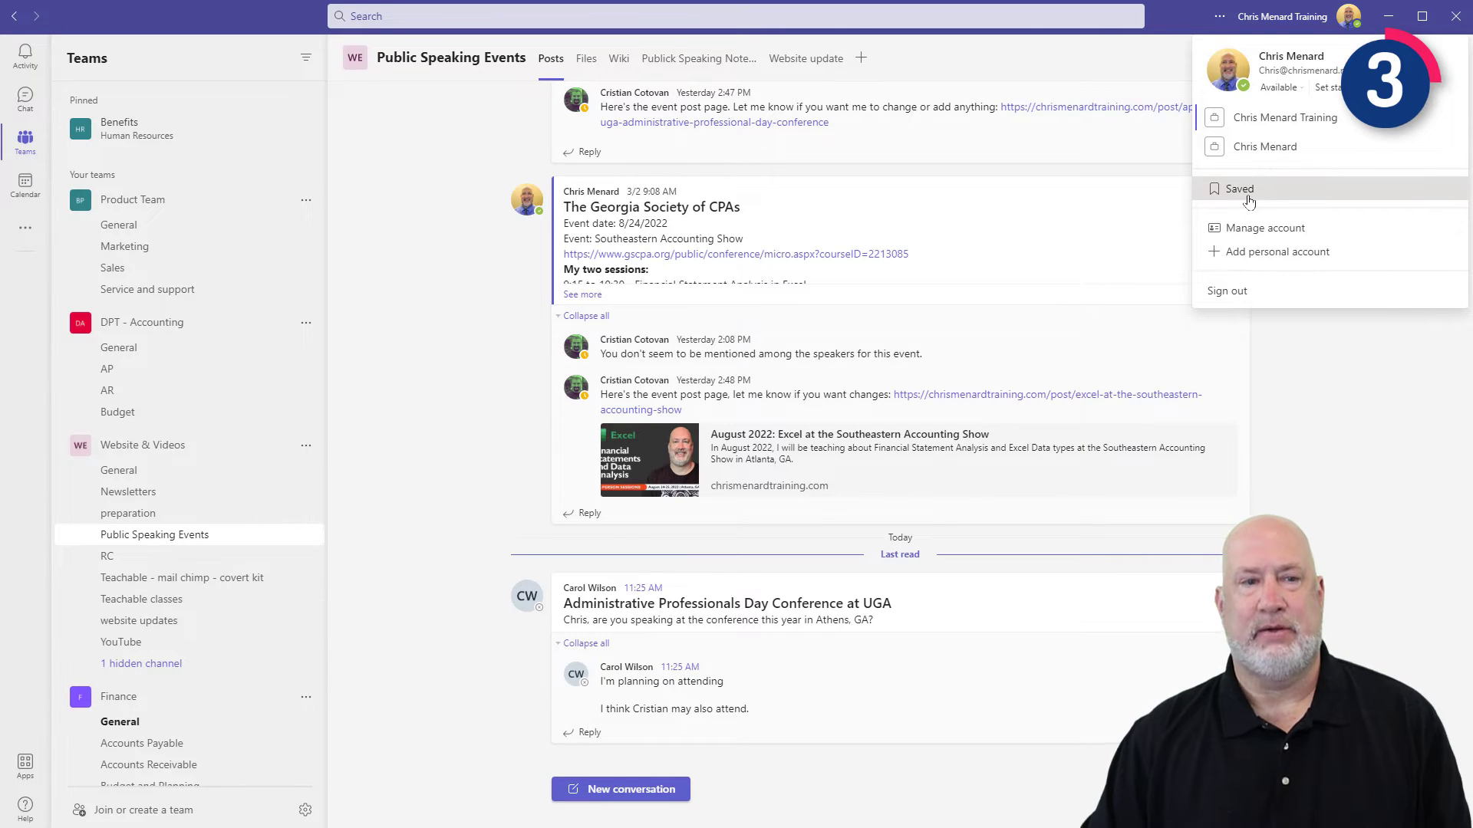
{"action": "left_click", "coordinate": [1239, 189]}
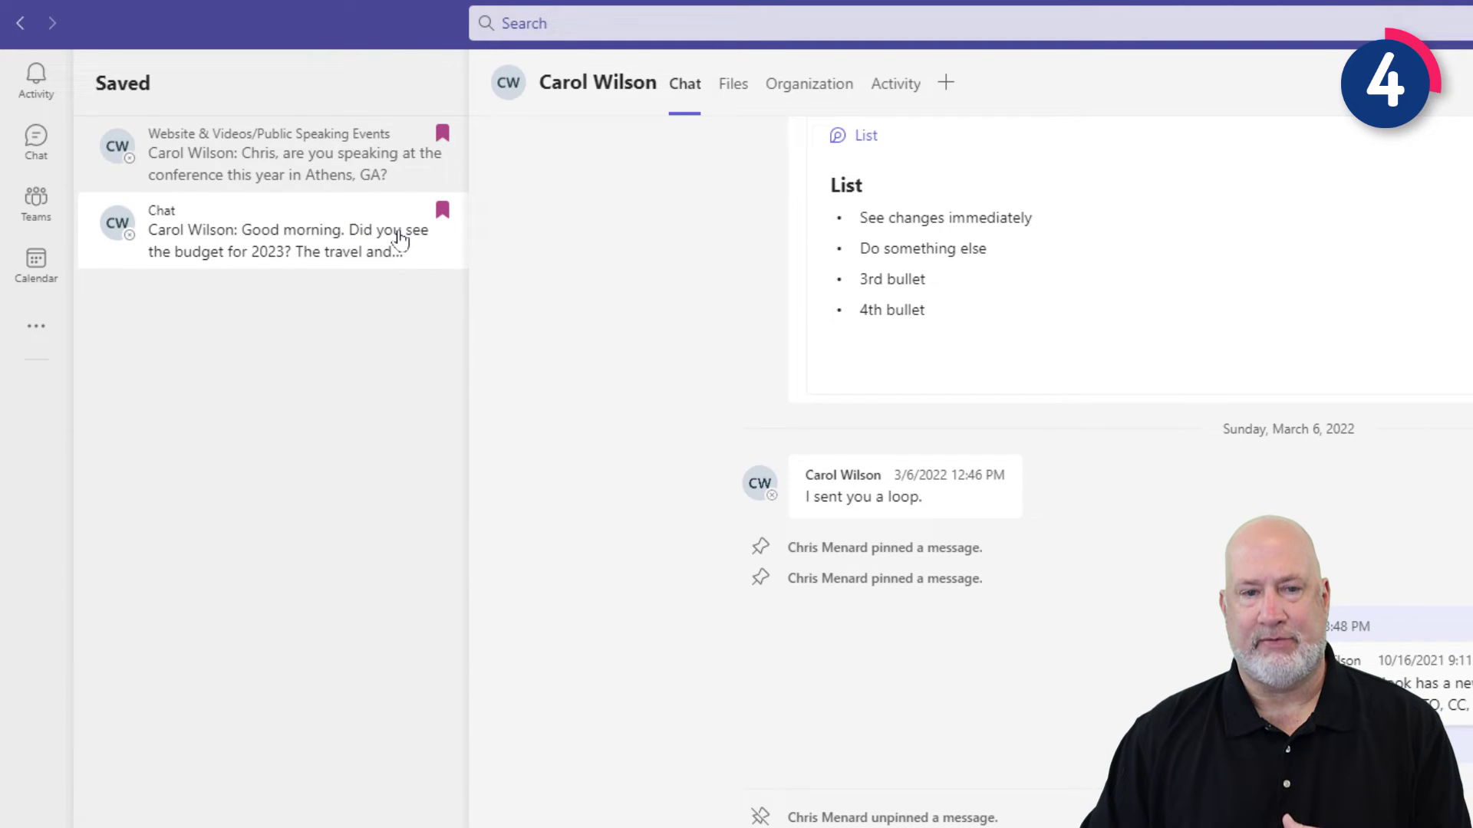
- Unsave the bookmarked message in the Saved list and return to Chat
{"action": "left_click", "coordinate": [269, 154]}
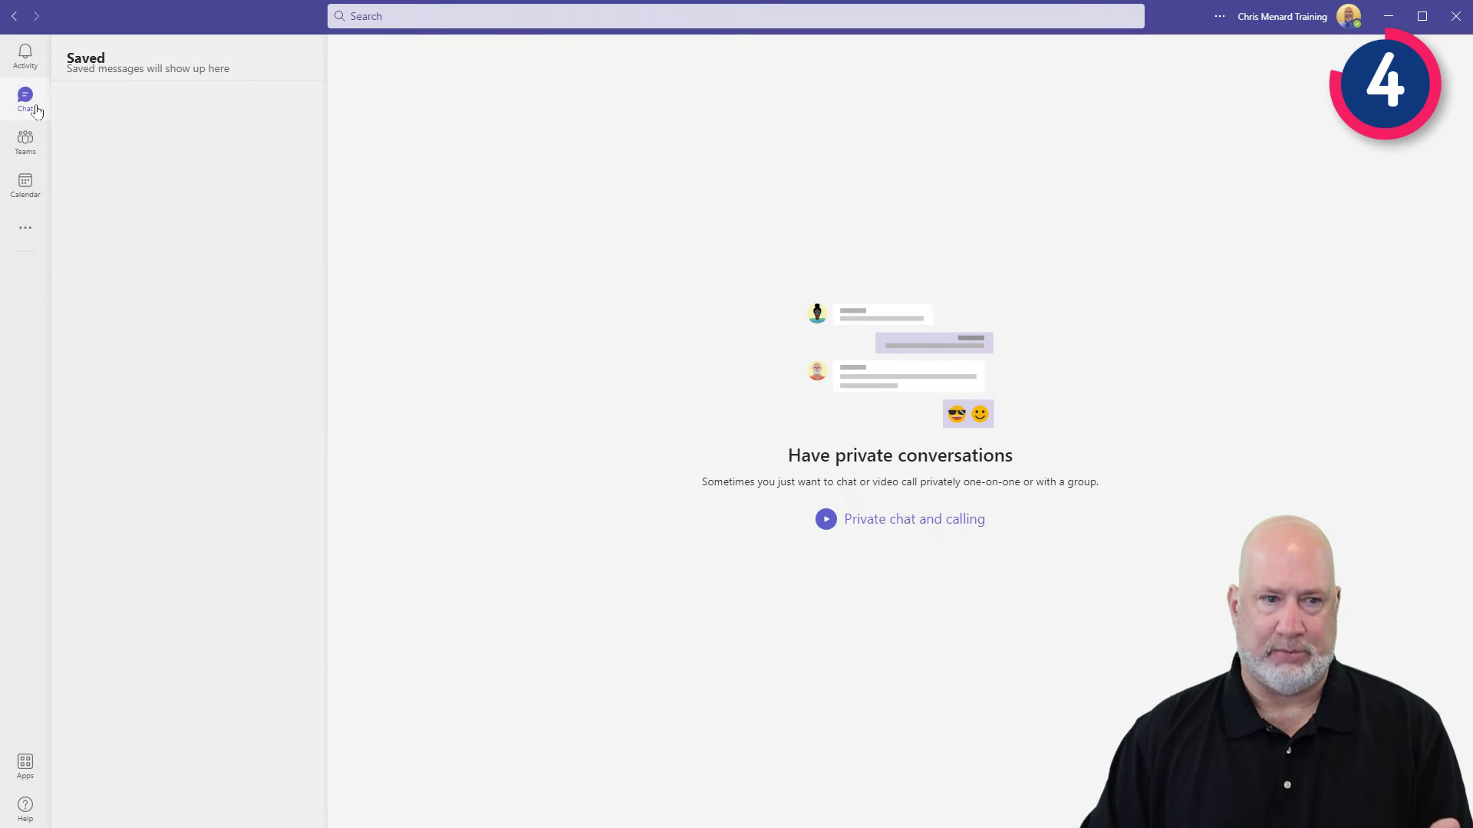
{"action": "left_click", "coordinate": [25, 101]}
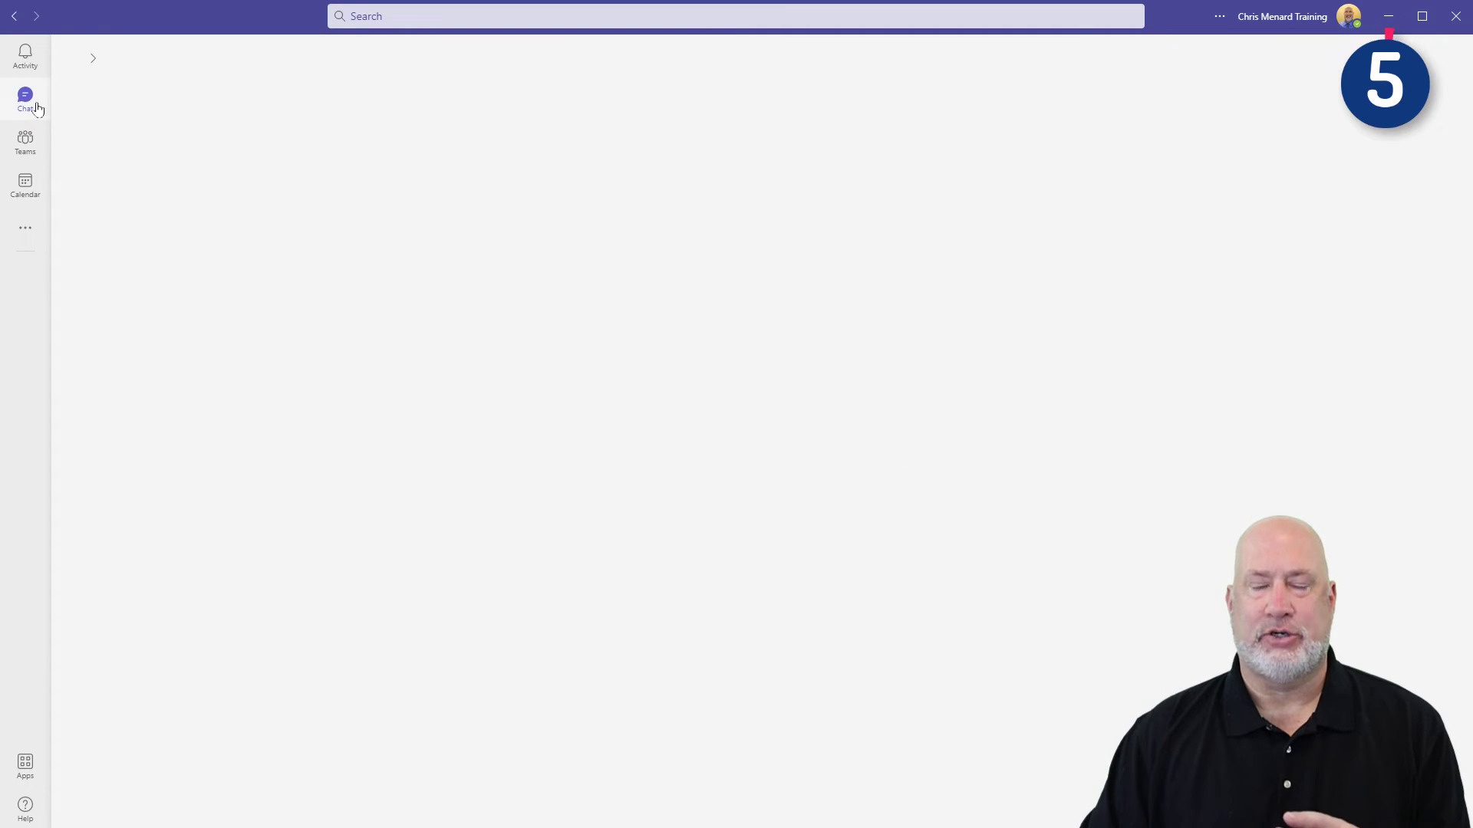
- Reply to Carol's October 2021 Las Vegas trade show question, typing "No. I'm"
{"action": "left_click", "coordinate": [25, 99]}
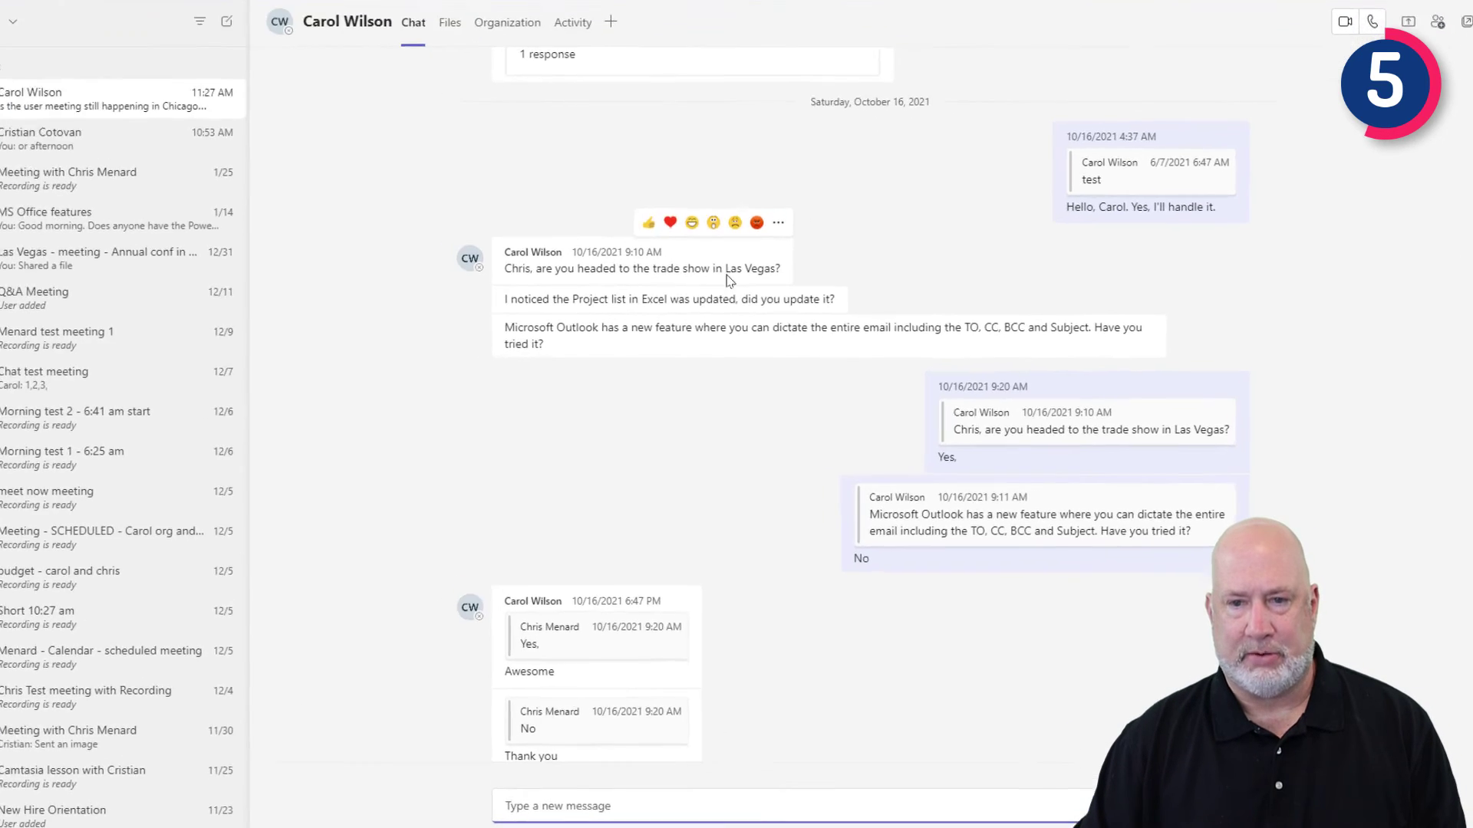
{"action": "left_click", "coordinate": [778, 223]}
{"action": "type", "text": "No"}
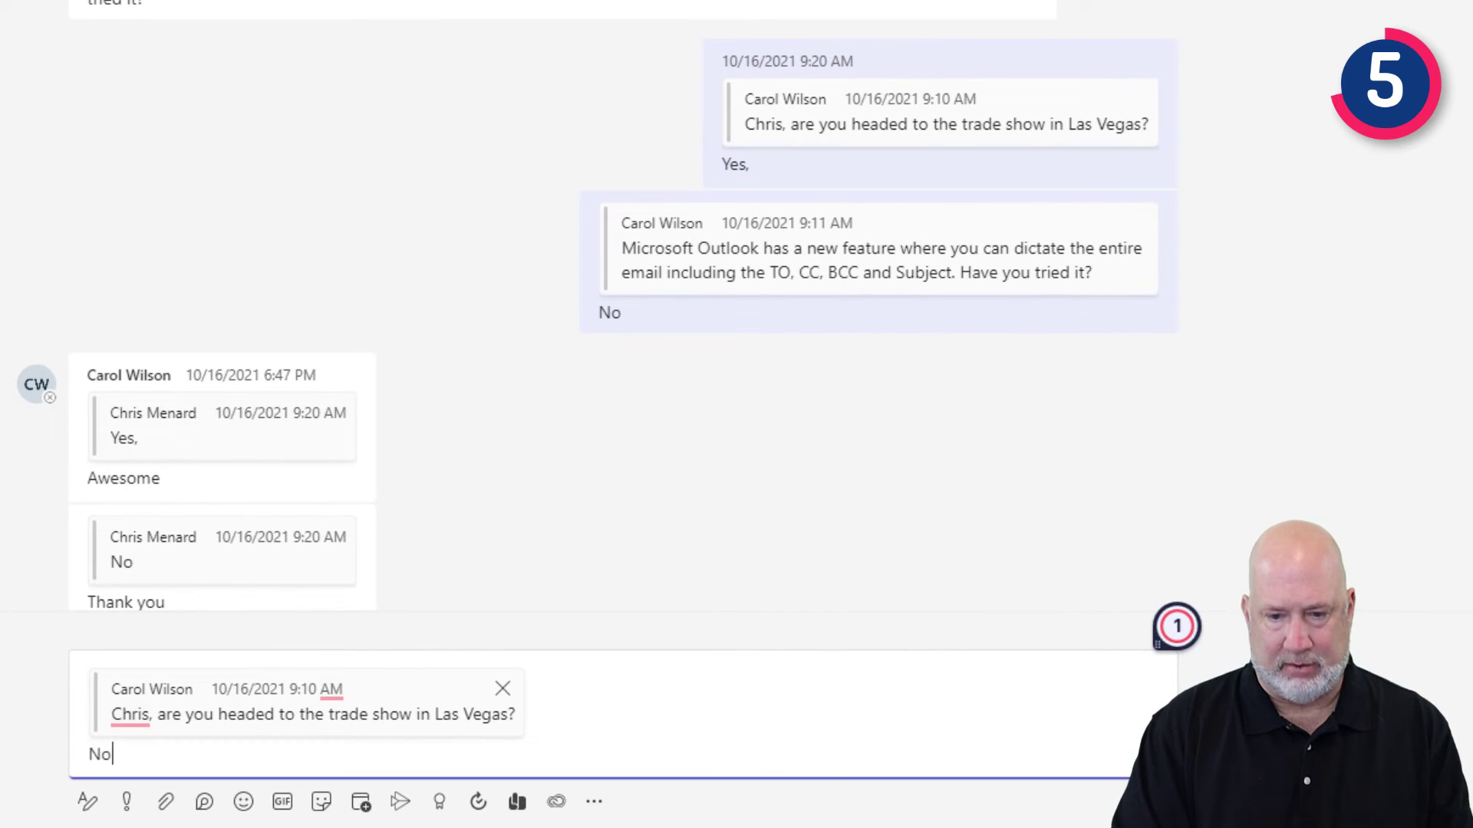
{"action": "type", "text": ". I'm"}
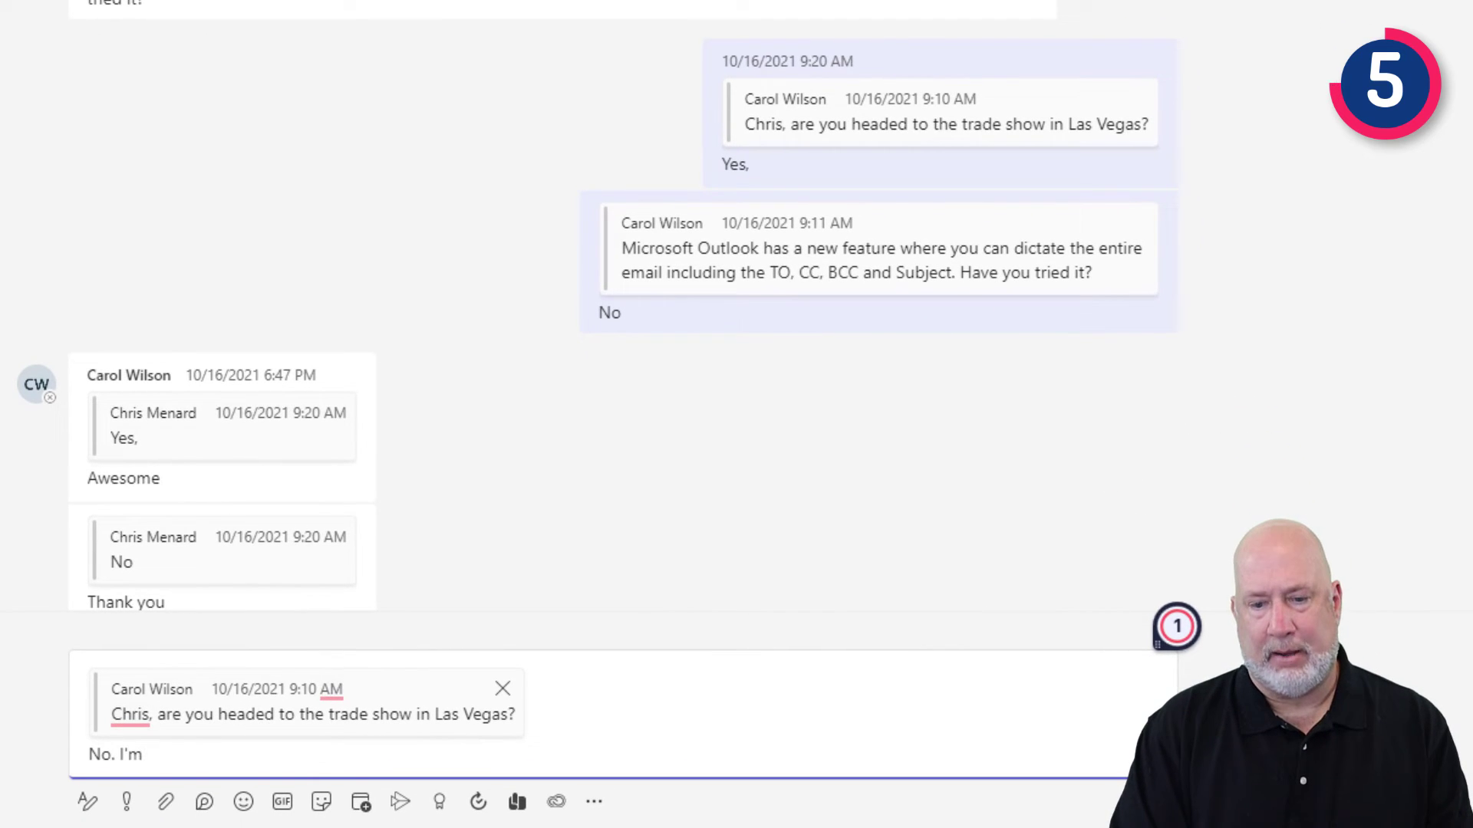